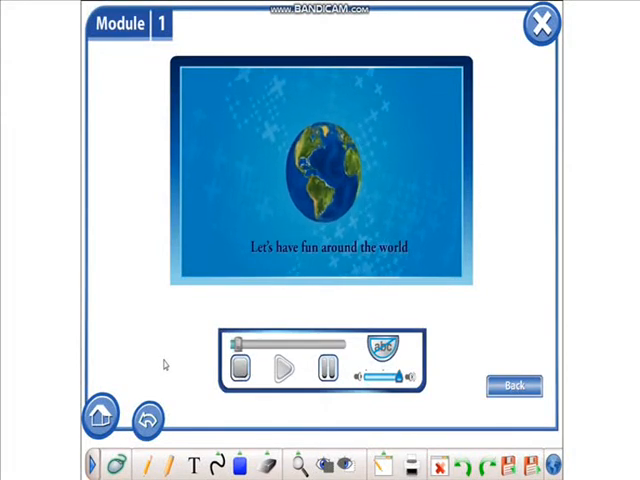
Step: Play the Module 1 video through the free-time scenes up to the friends at the café
{"action": "left_click", "coordinate": [284, 368]}
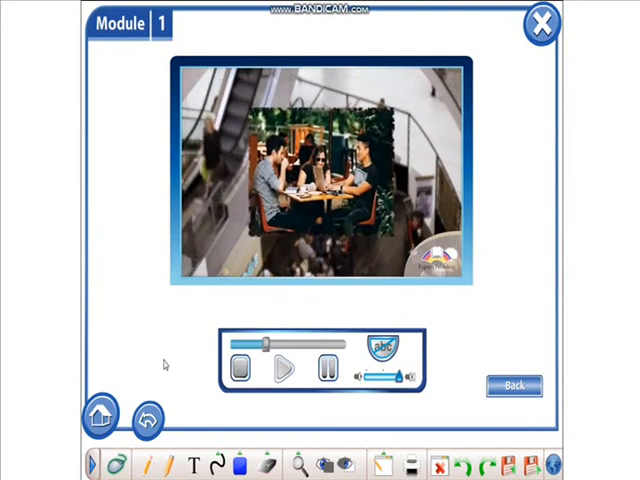
{"action": "left_click", "coordinate": [284, 368]}
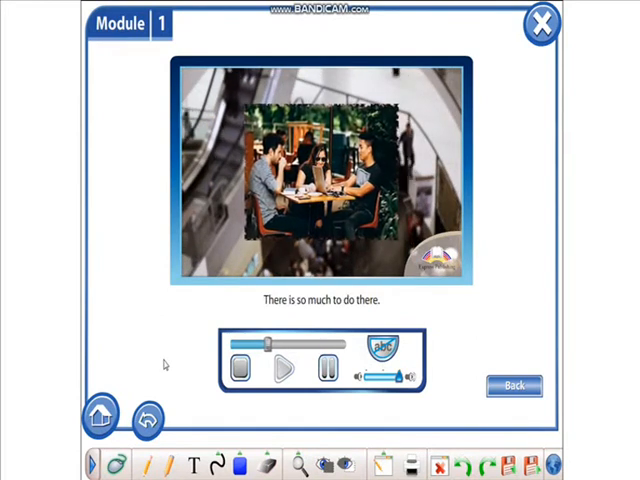